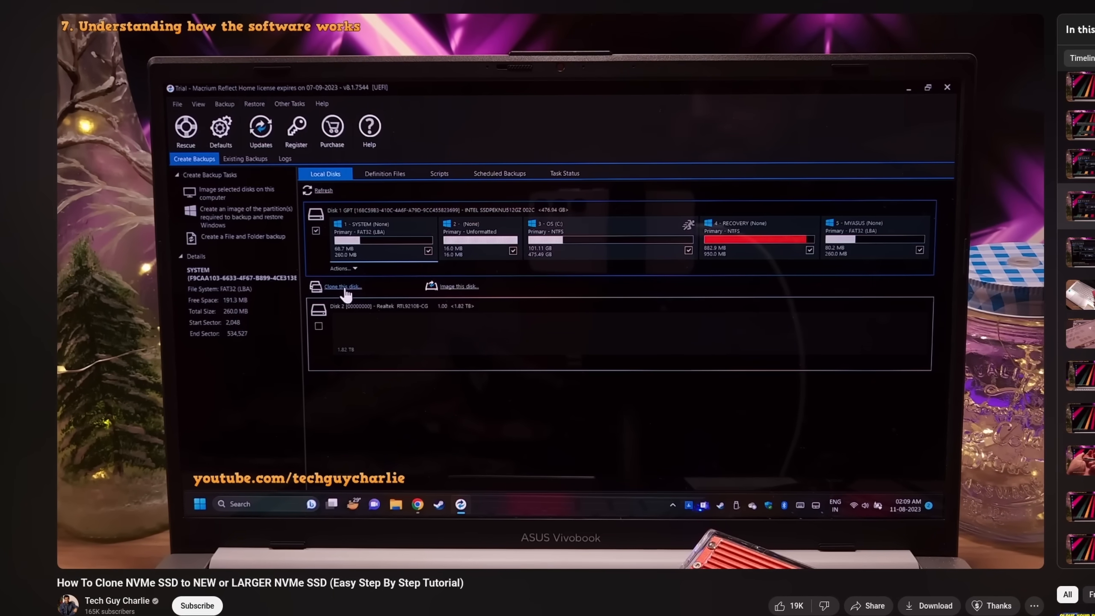
Step: Move from the cloning demo to the creator's Linux, Open Source and Tech channel page
click(341, 287)
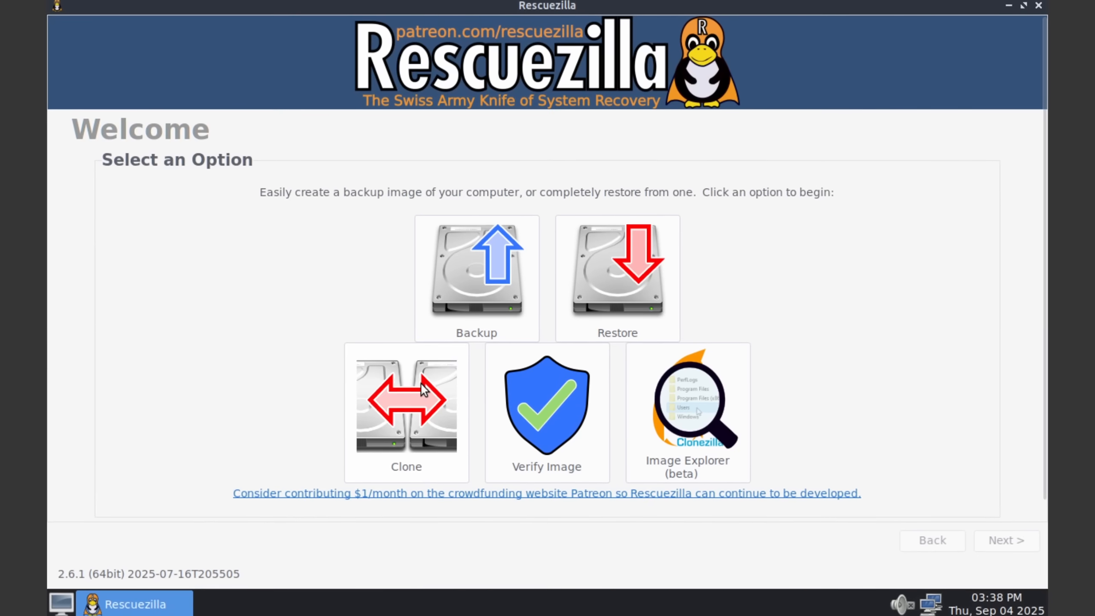
click(406, 400)
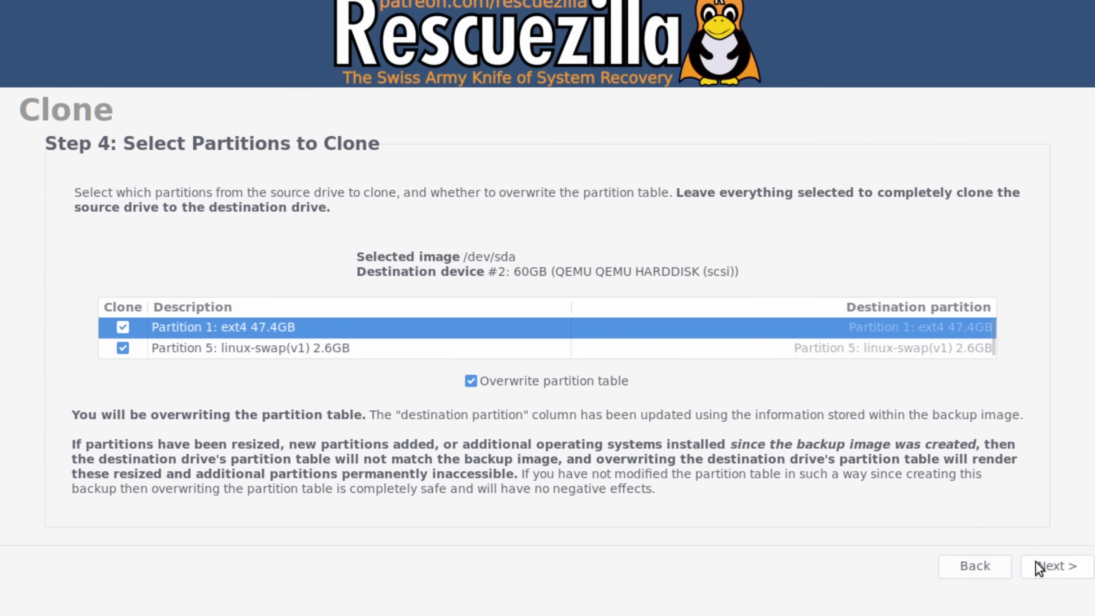
click(1055, 565)
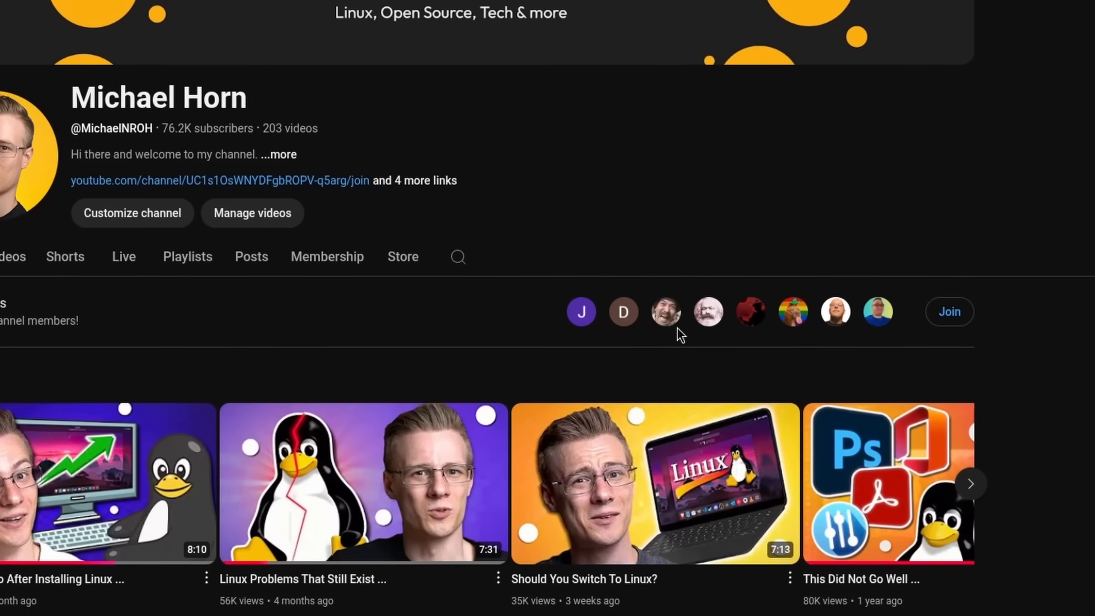
Step: Play 'How to Clone your System Drive with AOMEI Partition Assistant'
click(949, 311)
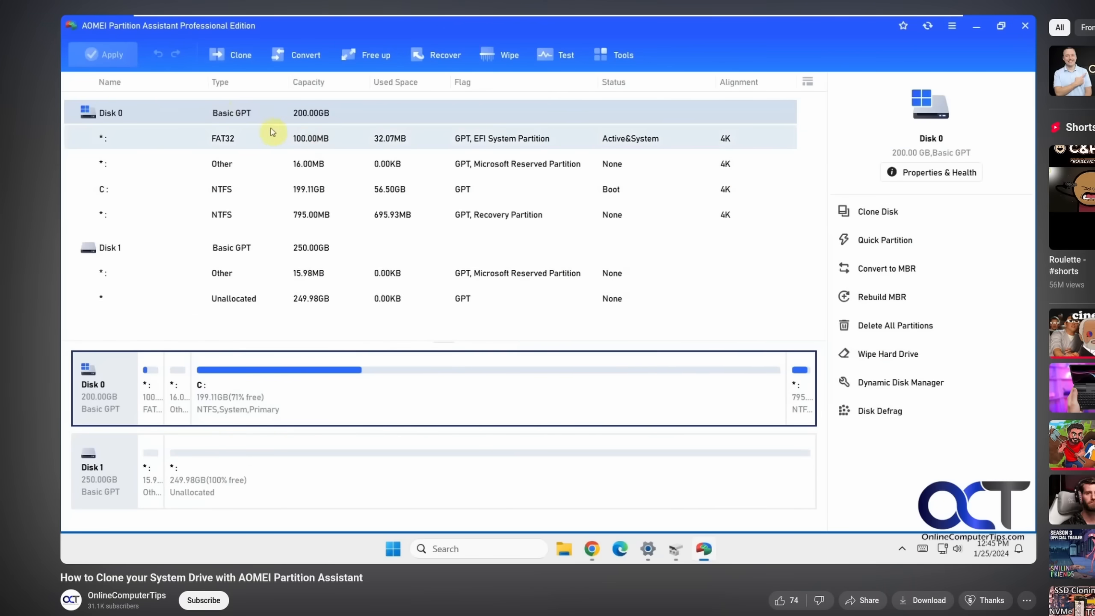
Step: Play the Windows 10/11 Shadow Copies (Previous Versions) tutorial from the recommendations
click(231, 55)
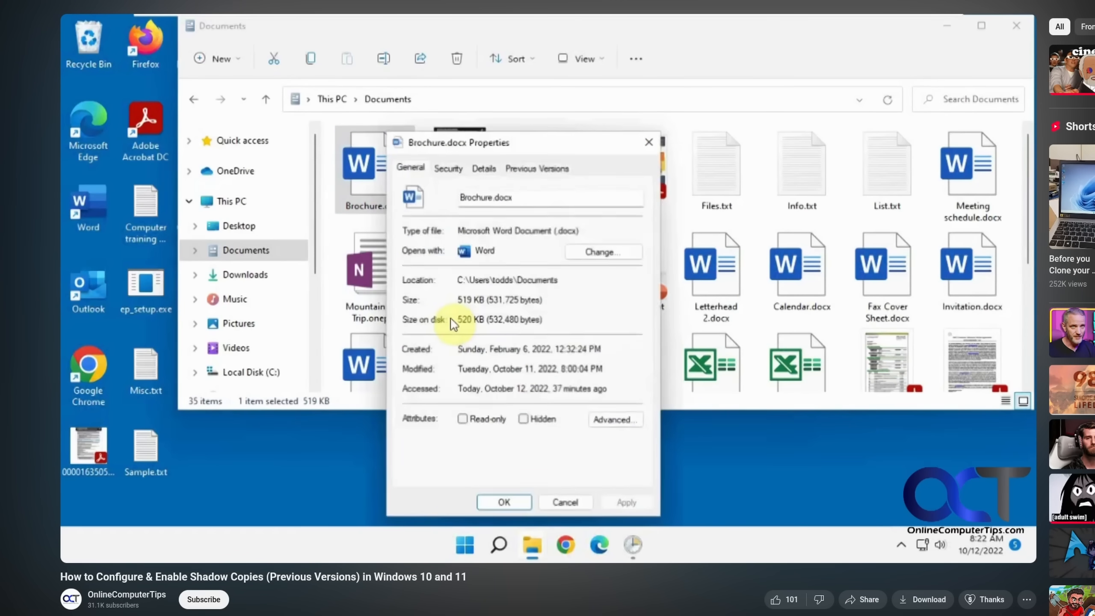
click(536, 168)
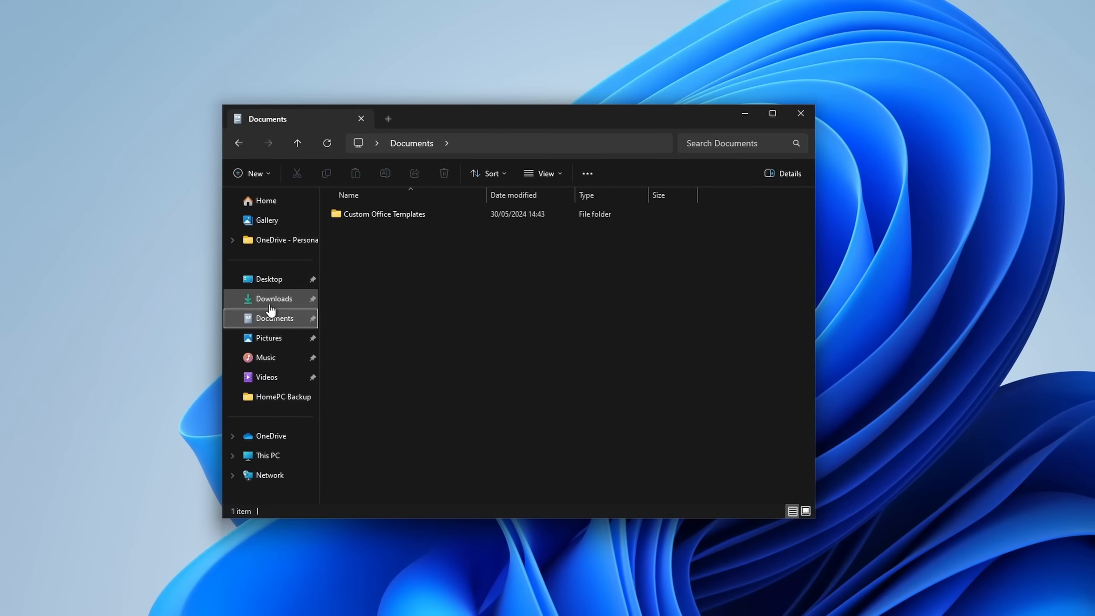
Step: Show the Documents folder holding only Custom Office Templates
click(273, 298)
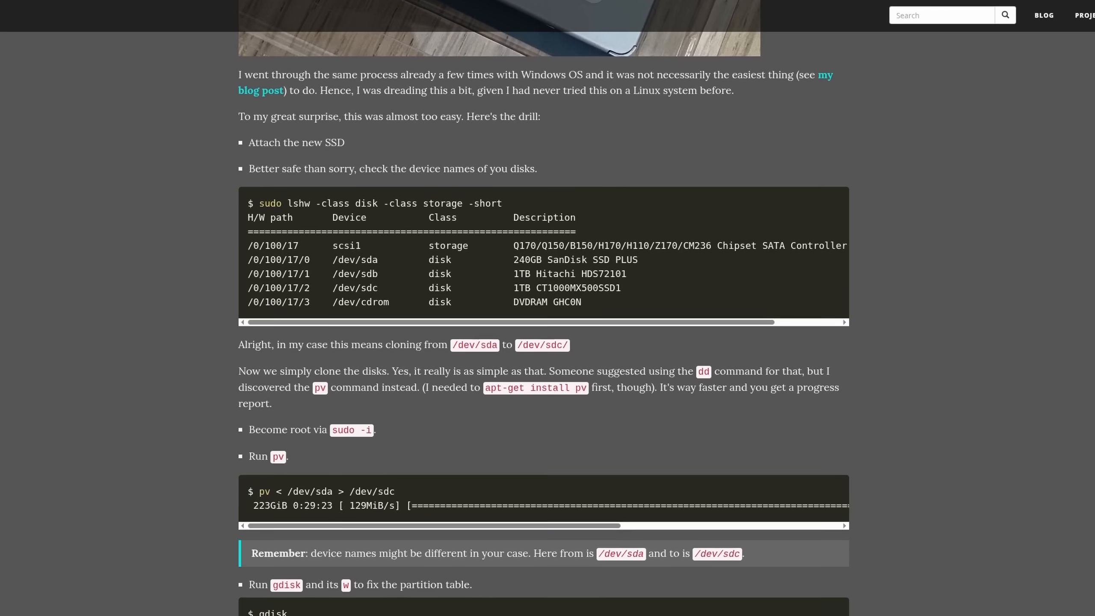
Step: Scroll through the pv disk-cloning blog post toward the Rescuezilla homepage
scroll(down, 3)
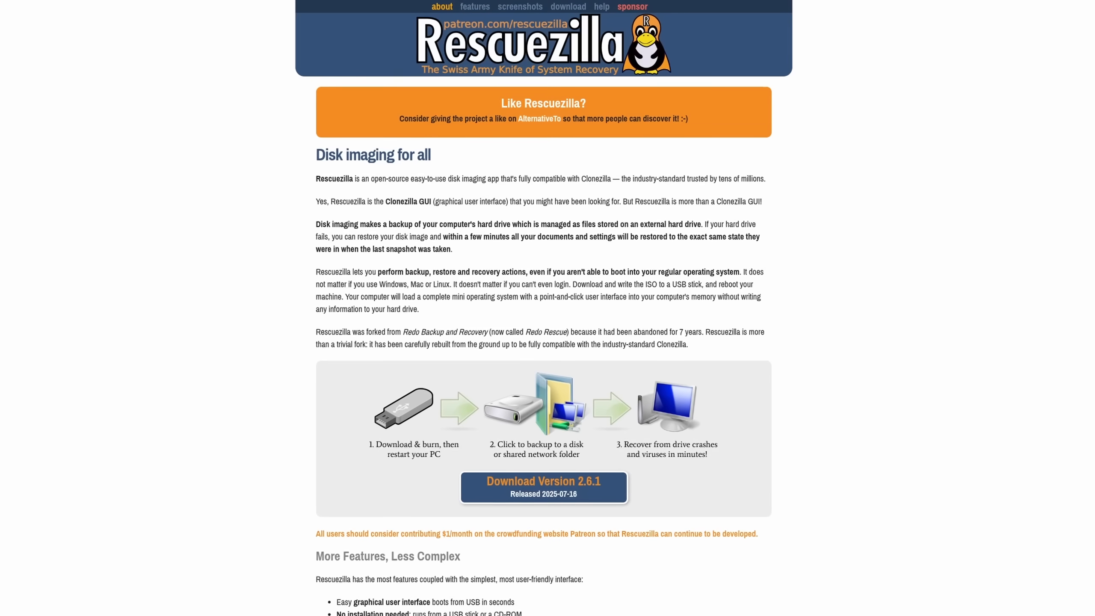
Step: Start a Clone and reach source-drive selection between the 50GB and 60GB disks
scroll(down, 3)
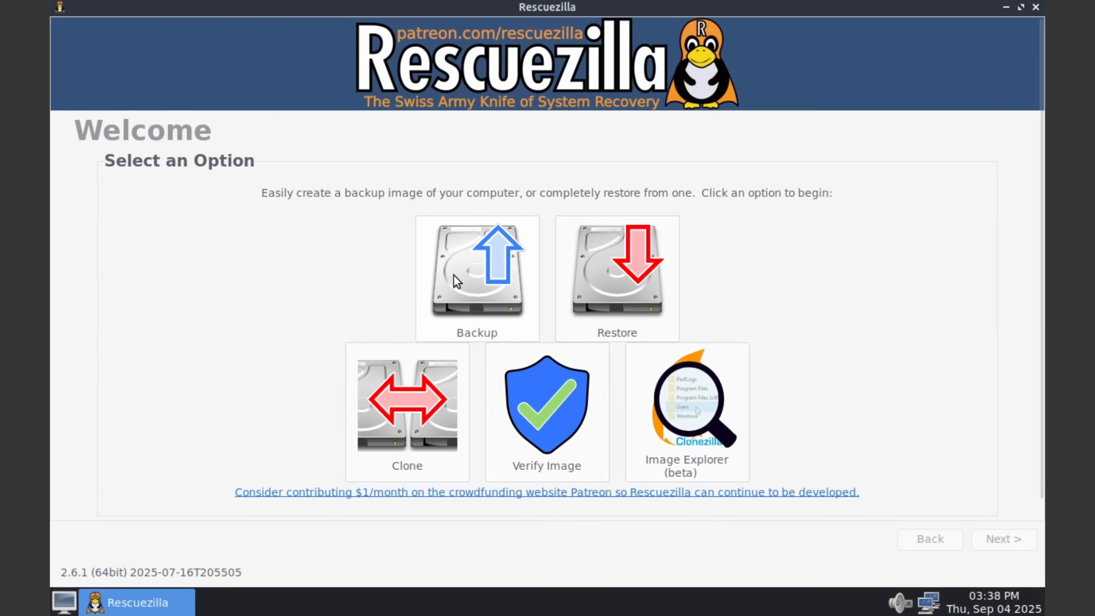
click(406, 402)
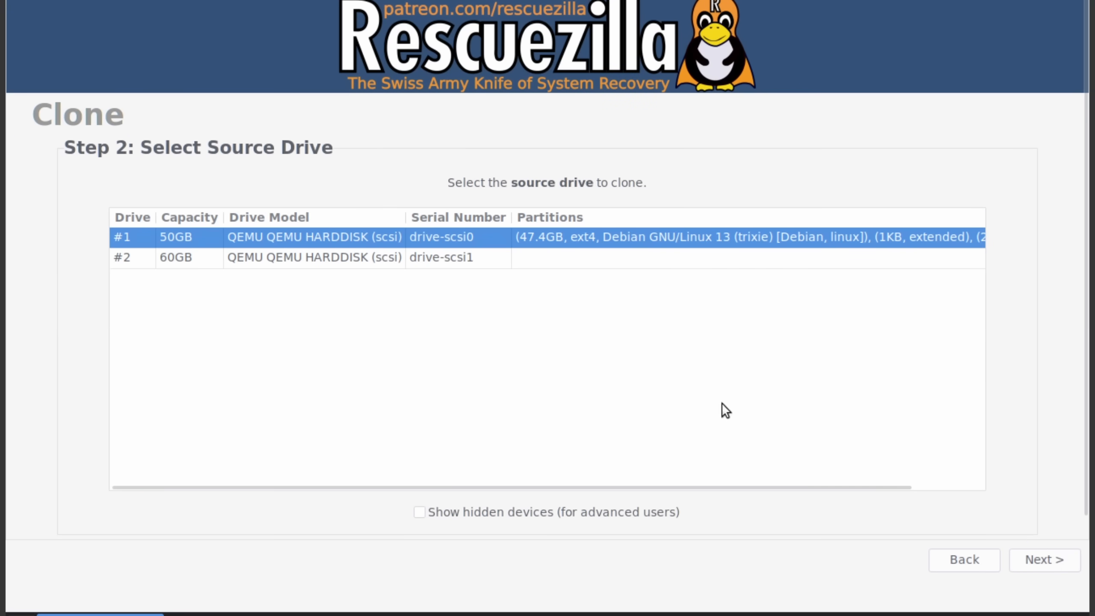
click(1043, 560)
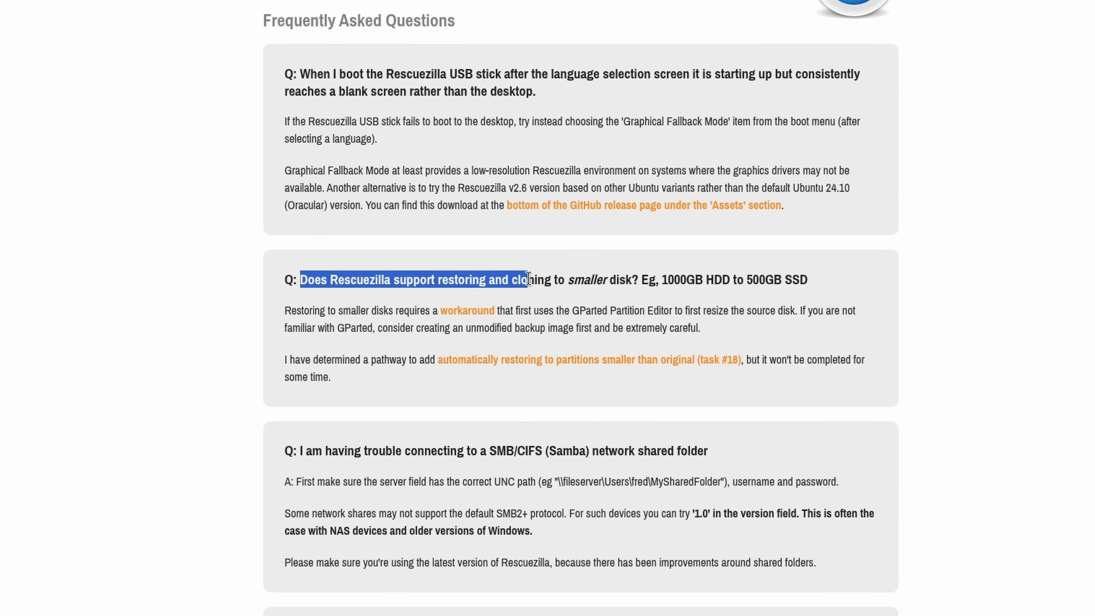
click(413, 280)
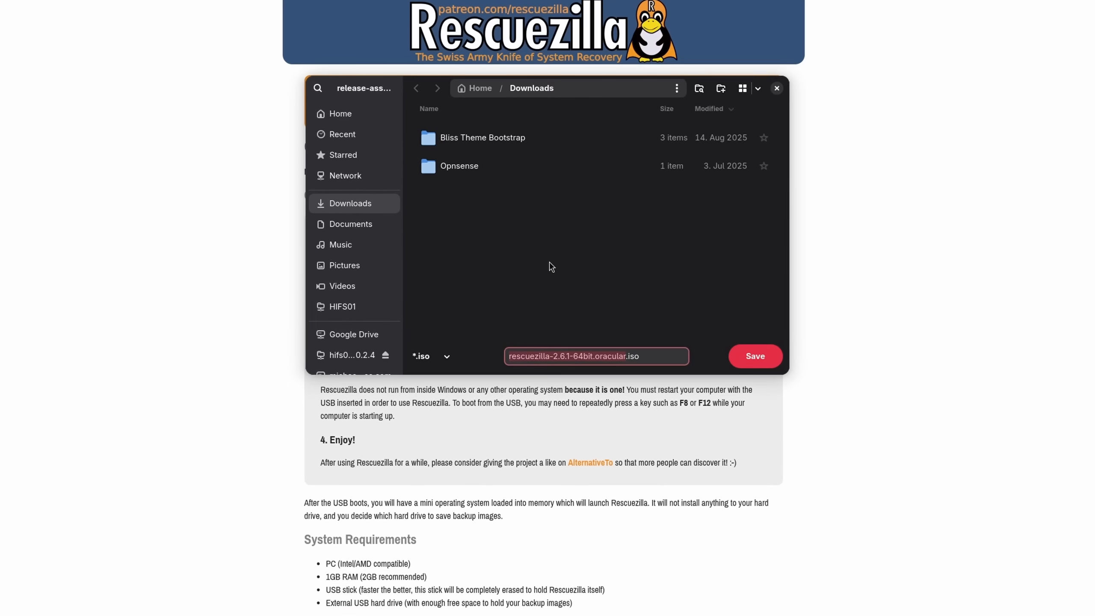
Step: Load rescuezilla-2.6.1 ISO into Disk Image Writer's Restore Disk Image dialog
click(754, 356)
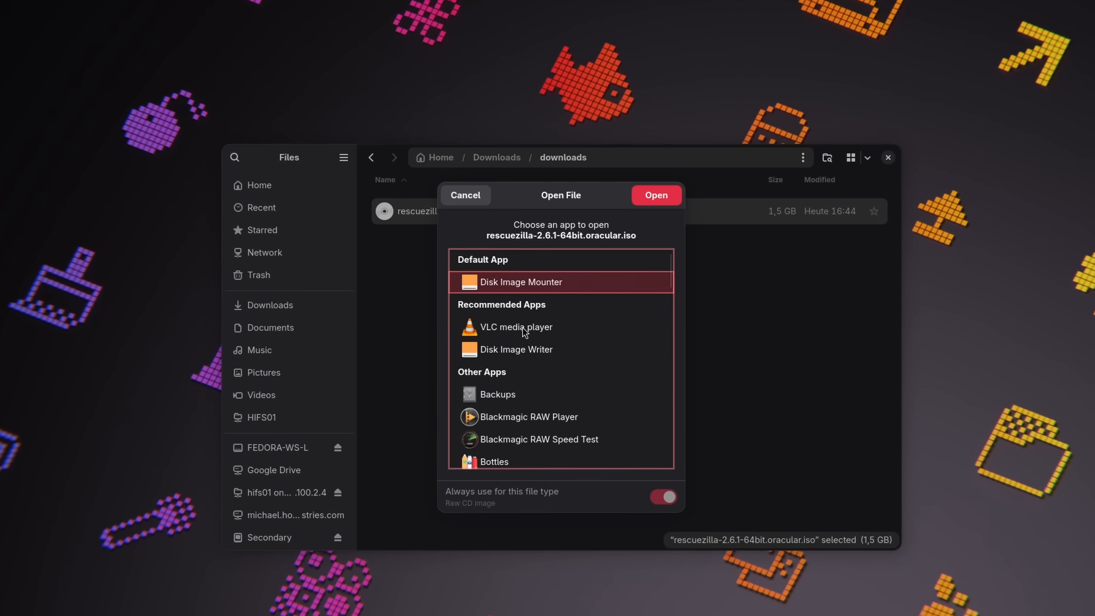
click(654, 195)
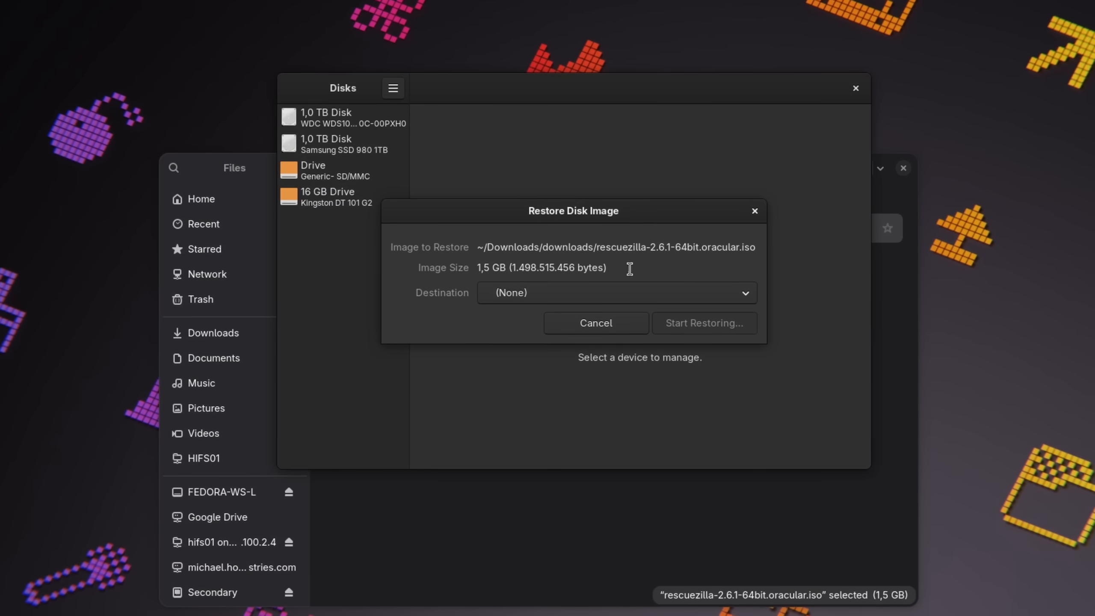
click(615, 292)
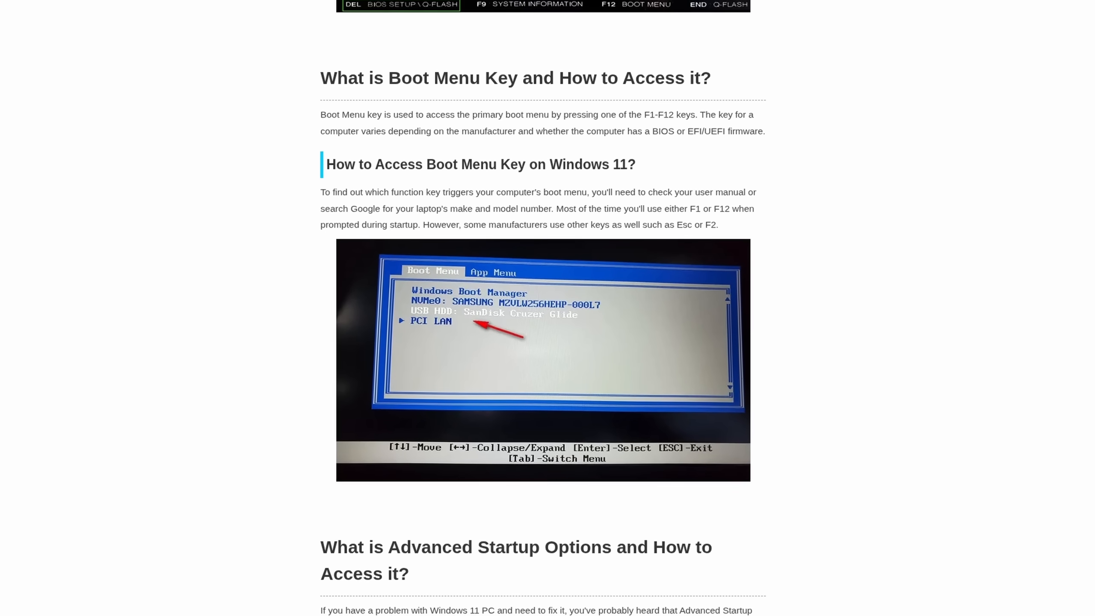
Step: Scroll to the 'What is Boot Menu Key and How to Access it?' section
scroll(down, 3)
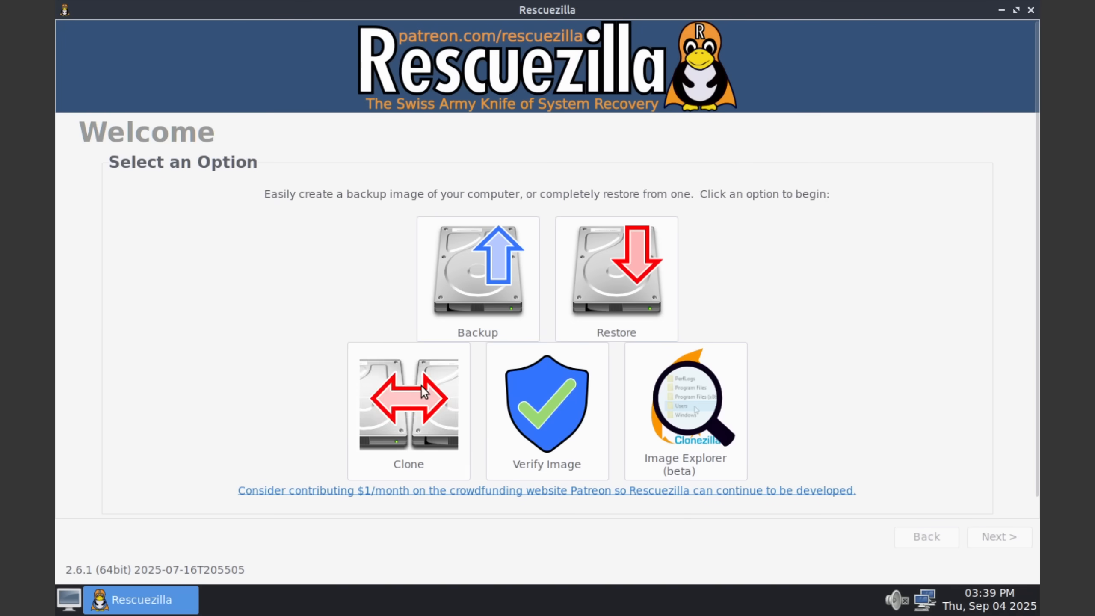
Step: Start a Clone and advance to Step 3: Select Destination Drive
click(408, 404)
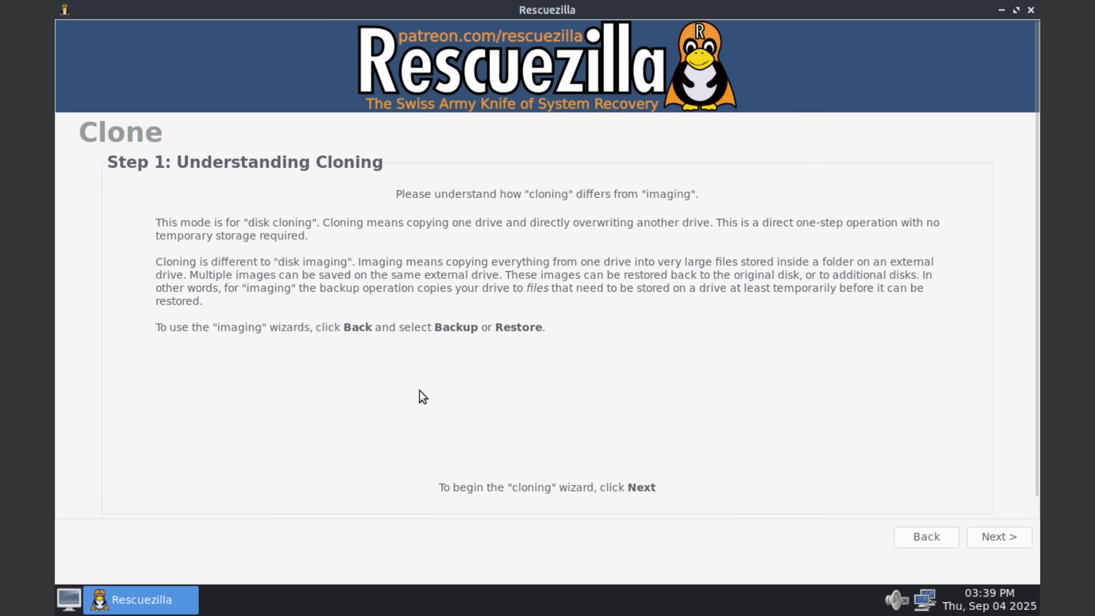
click(998, 536)
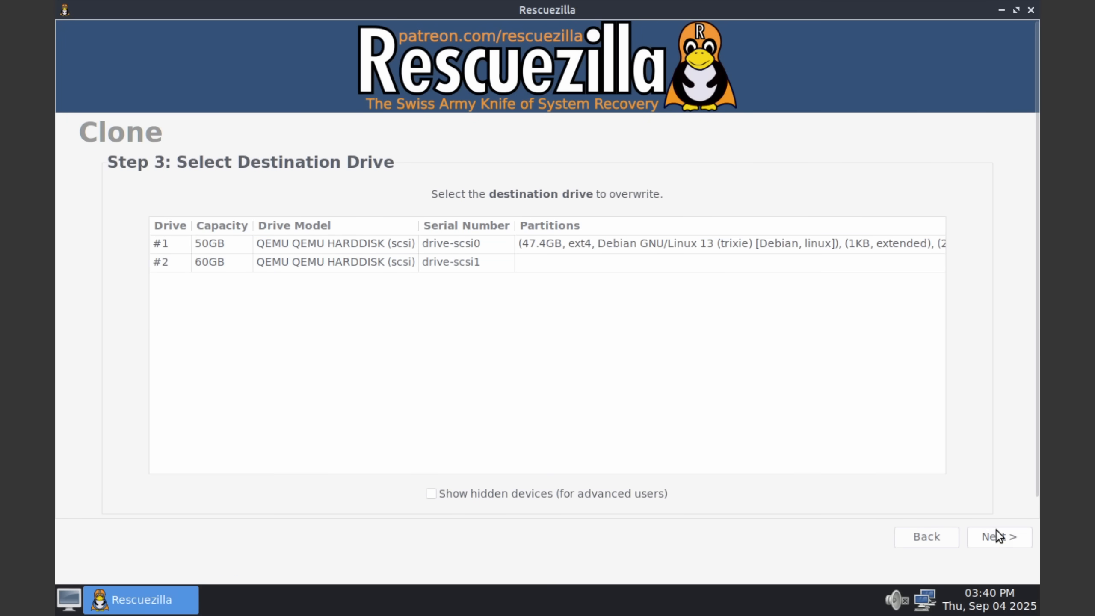
click(325, 261)
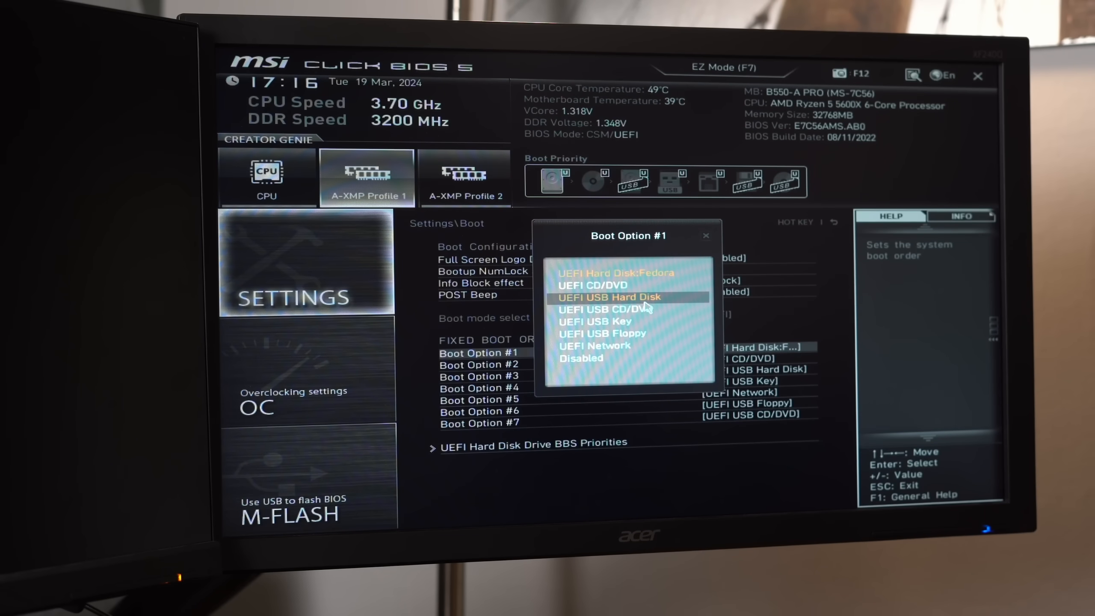
Step: Set Boot Option #1 to UEFI USB Hard Disk under Settings > Boot
click(607, 296)
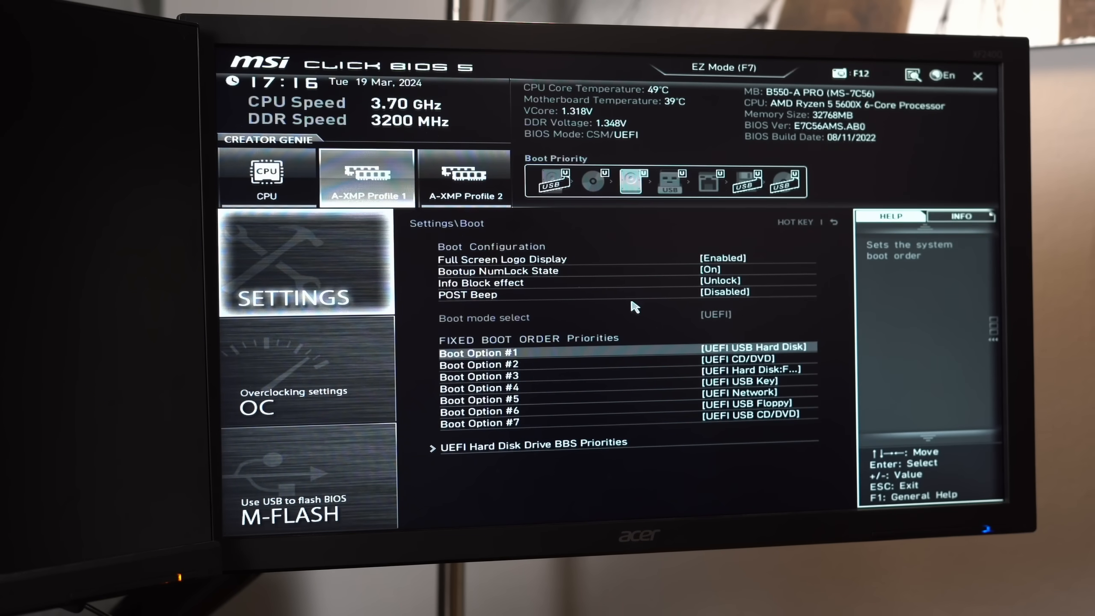
key(up)
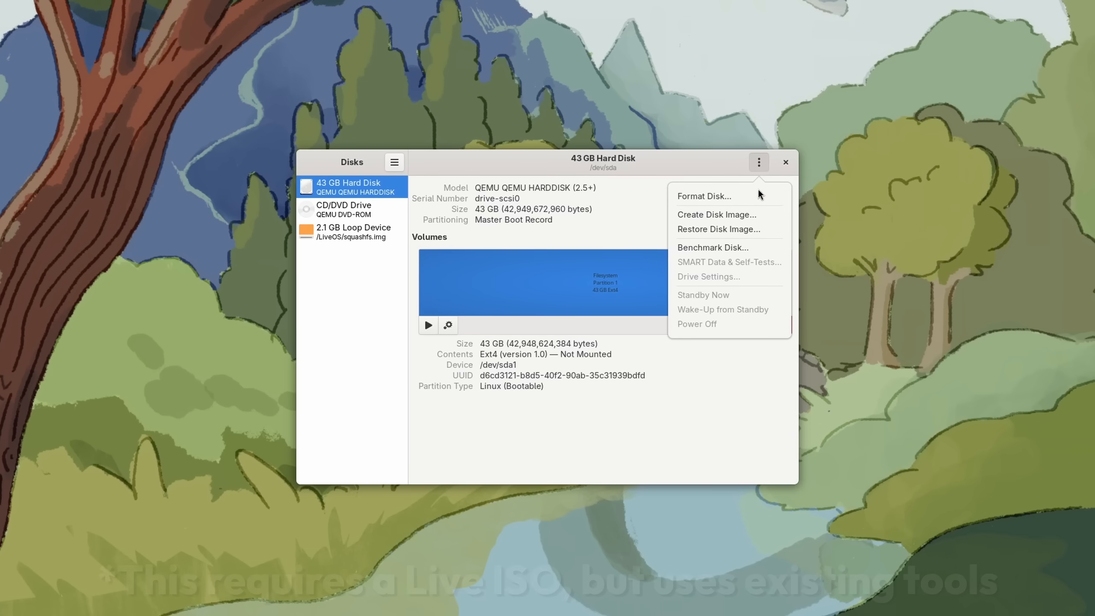
Step: Create a disk image of the 43 GB hard disk as an .img file on the Backup volume
click(716, 215)
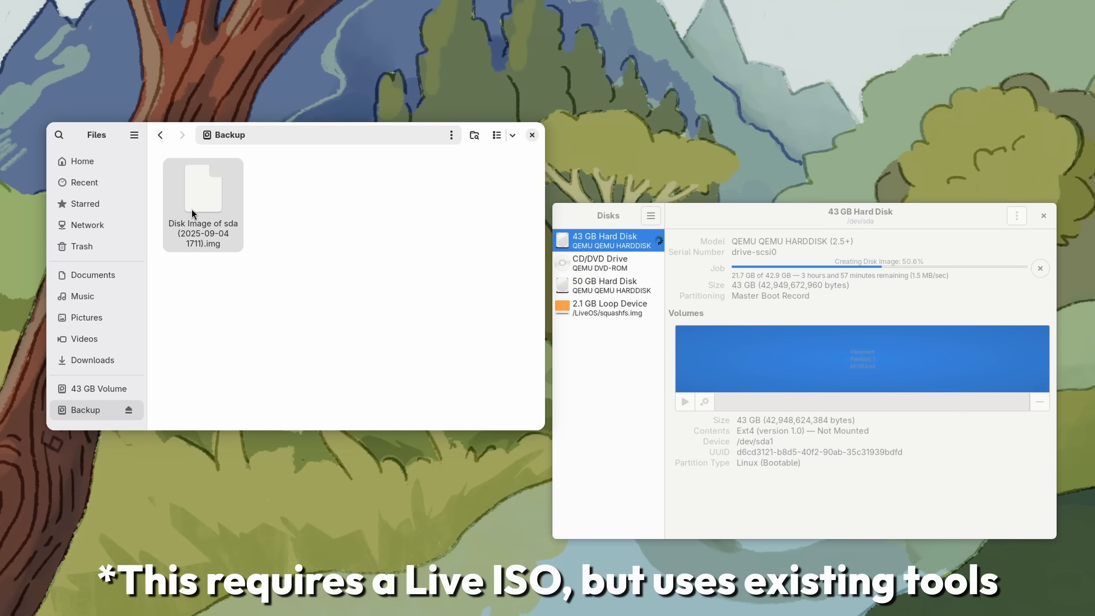
click(203, 188)
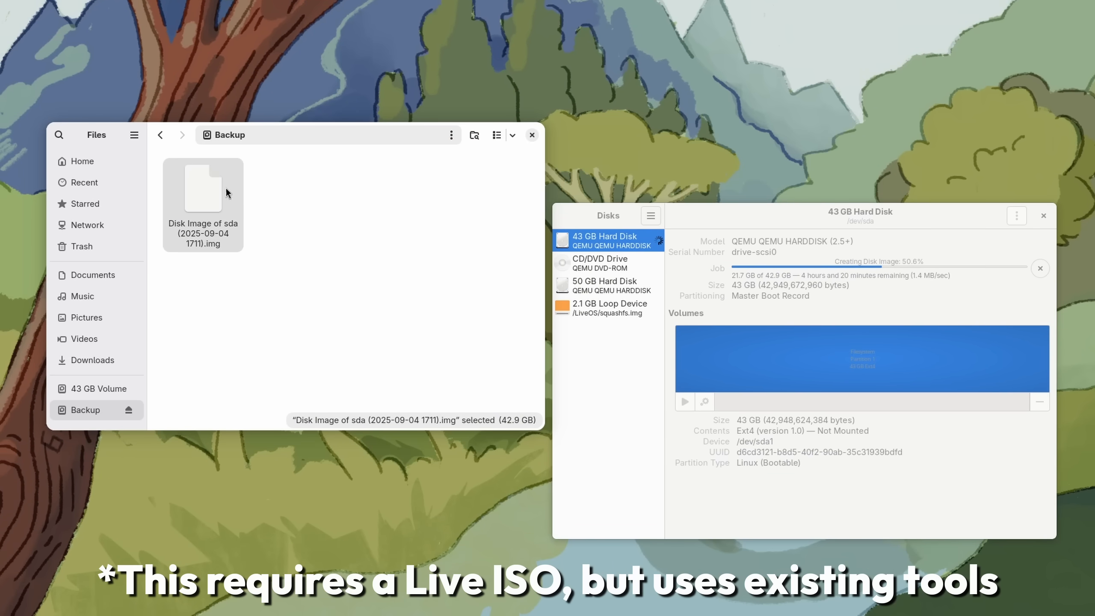
click(369, 142)
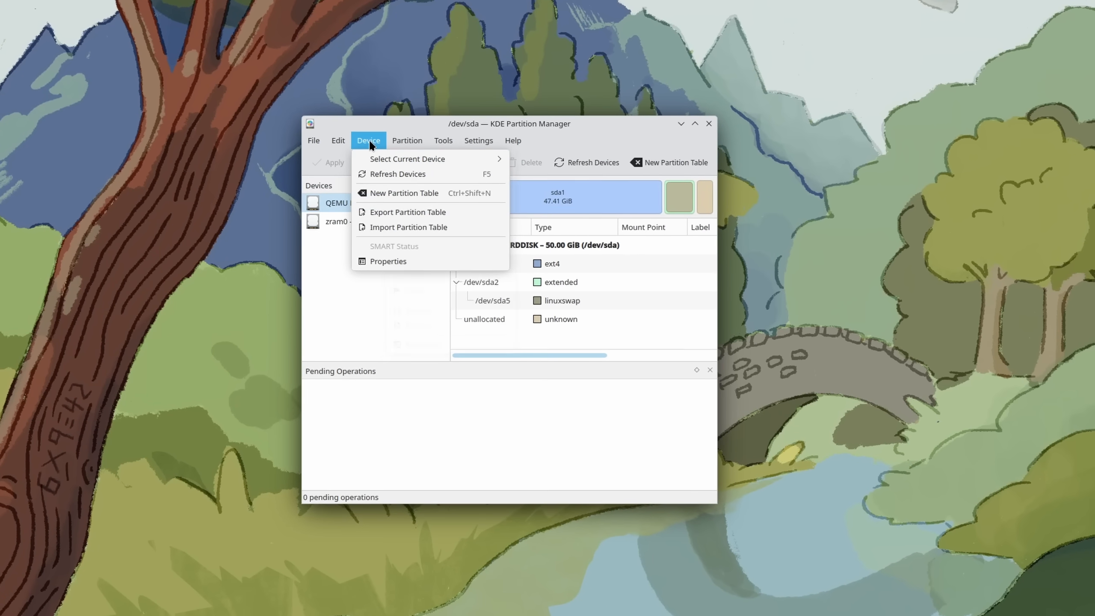
Step: Choose Erase disk and install Ubuntu and reveal the Advanced features with LVM, encryption and ZFS
right_click(377, 202)
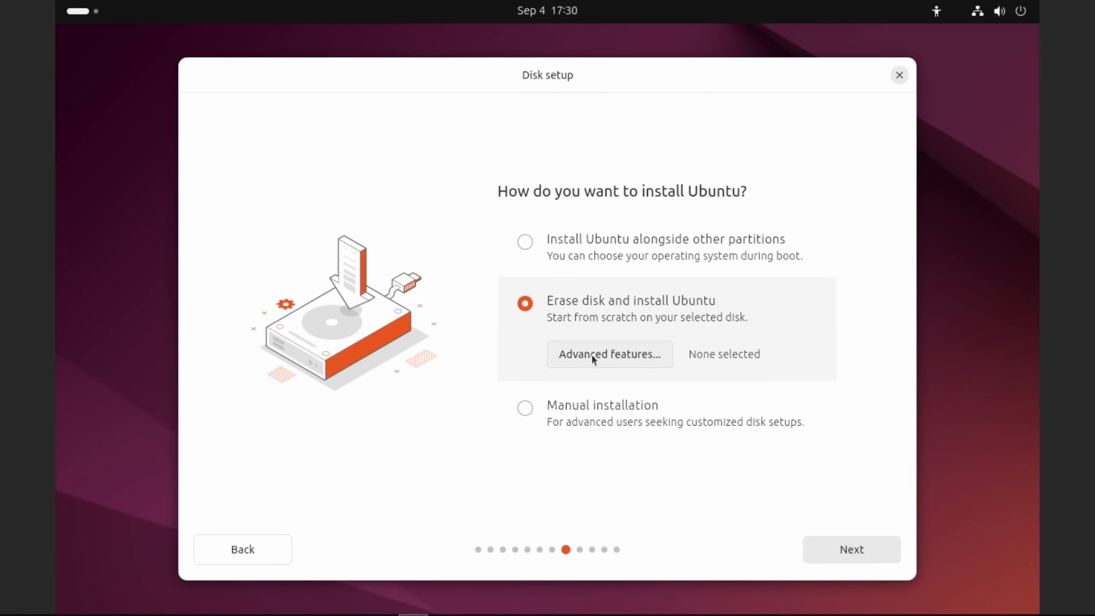
click(609, 354)
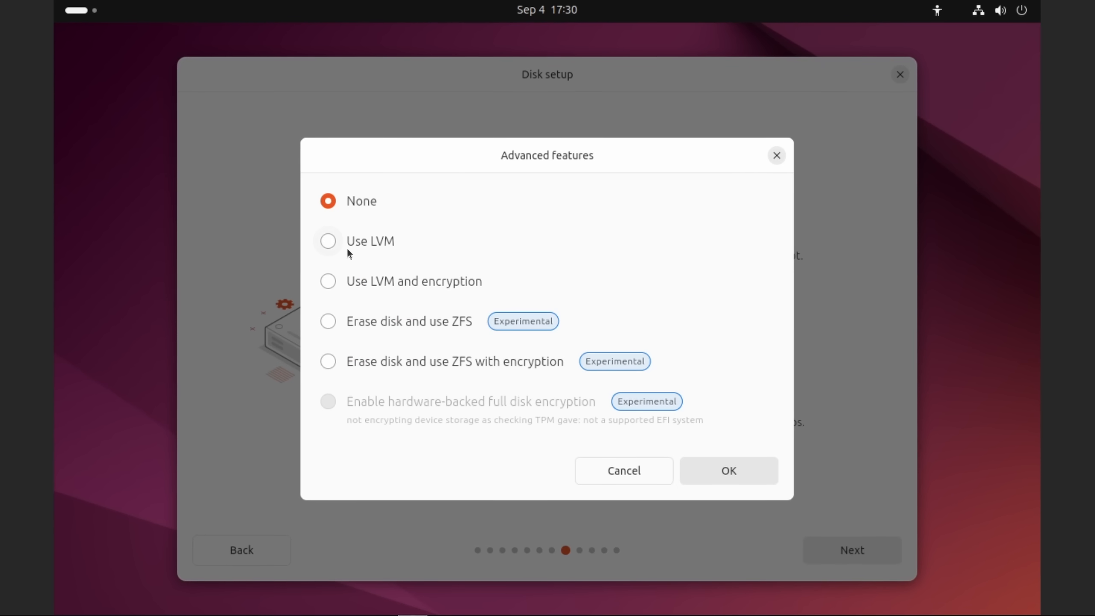
click(327, 241)
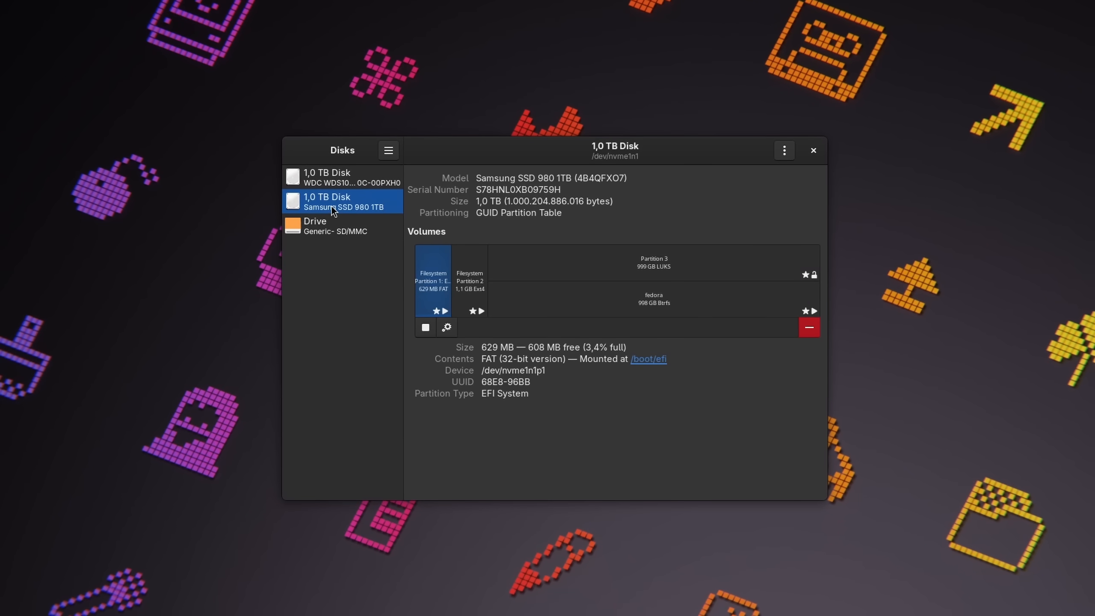
Step: Select the Samsung SSD 980 1TB to view its volumes including the 998 GB fedora Btrfs partition
click(652, 299)
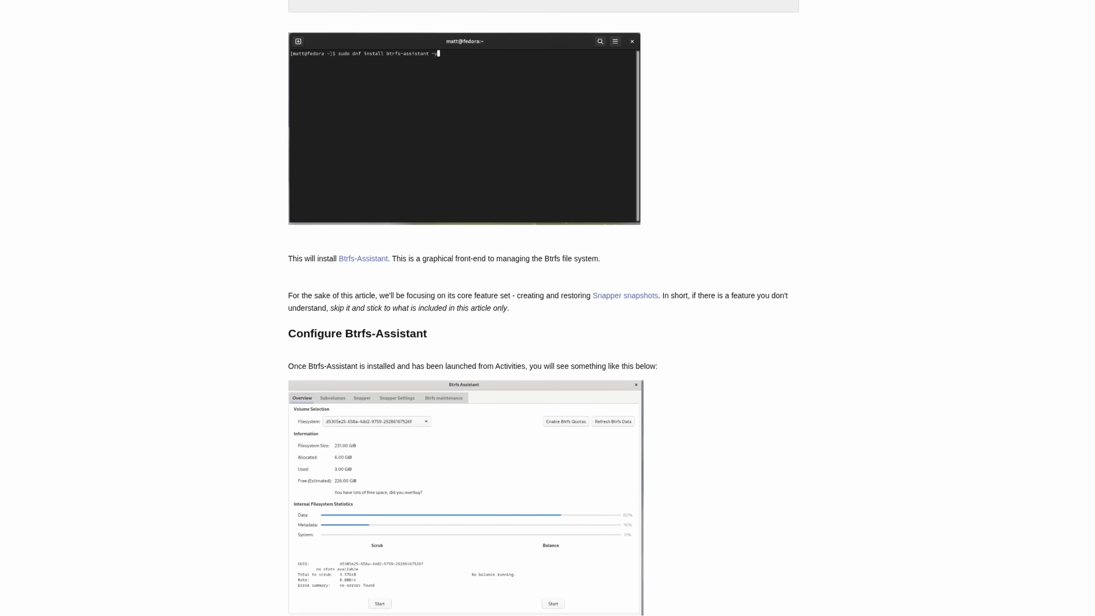
Step: Scroll the Btrfs-Assistant article and Snapper quick-start guide down to the snapshot restore steps
scroll(down, 3)
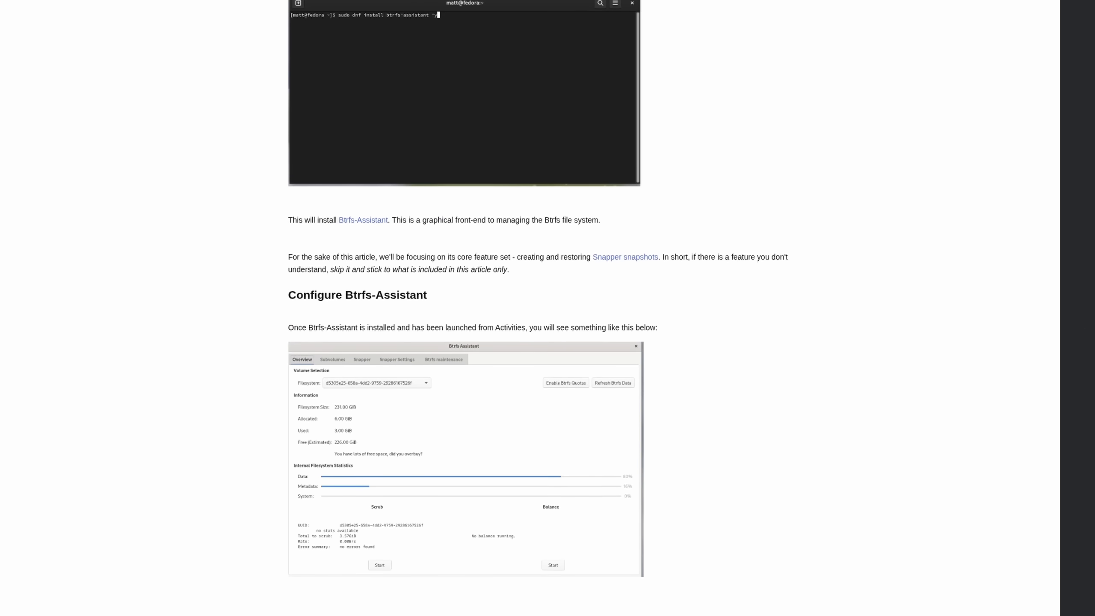
scroll(down, 3)
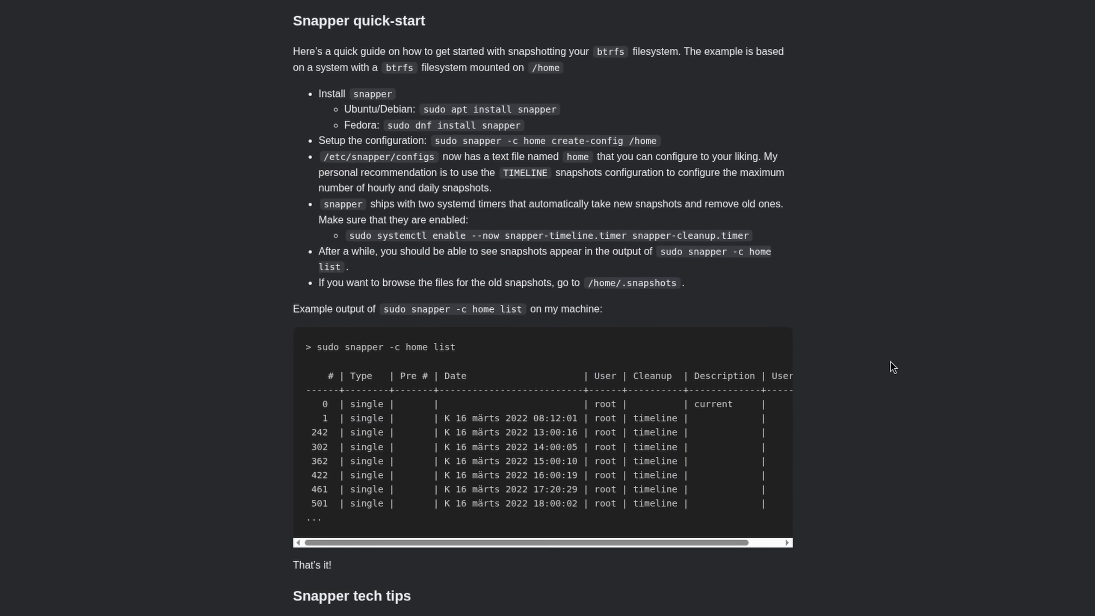
scroll(down, 3)
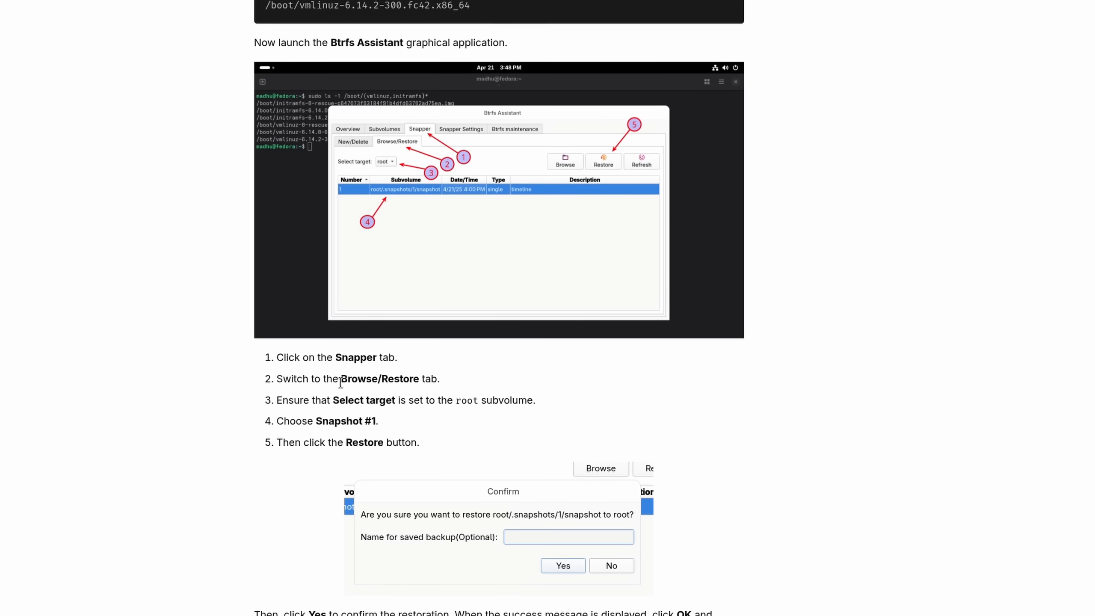
double_click(379, 378)
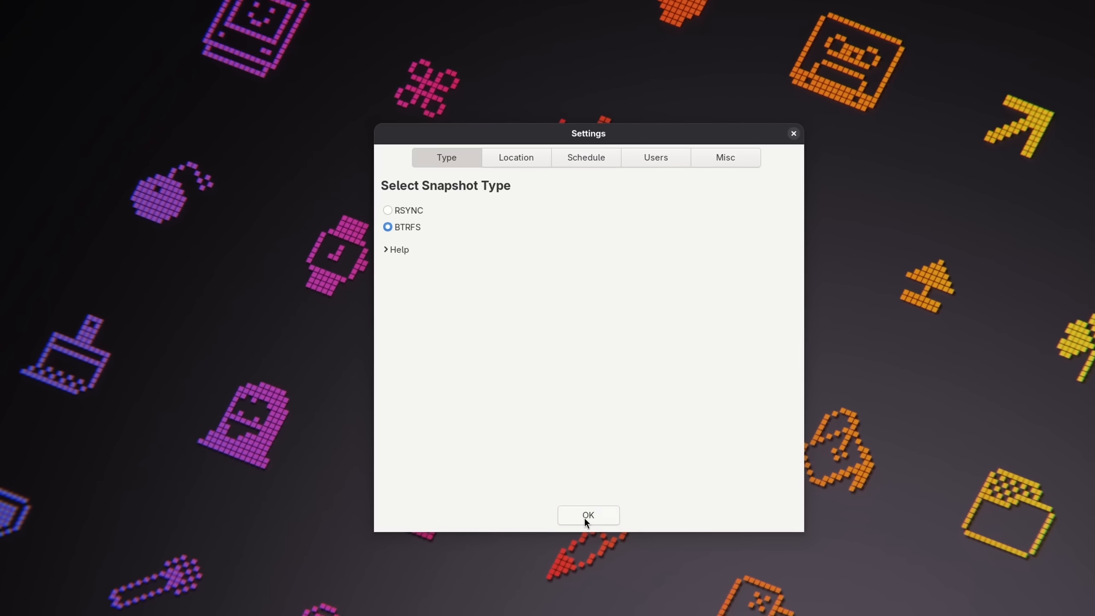
Step: Confirm BTRFS as the Timeshift snapshot type and move on to the Déjà Dup Backups window
click(587, 515)
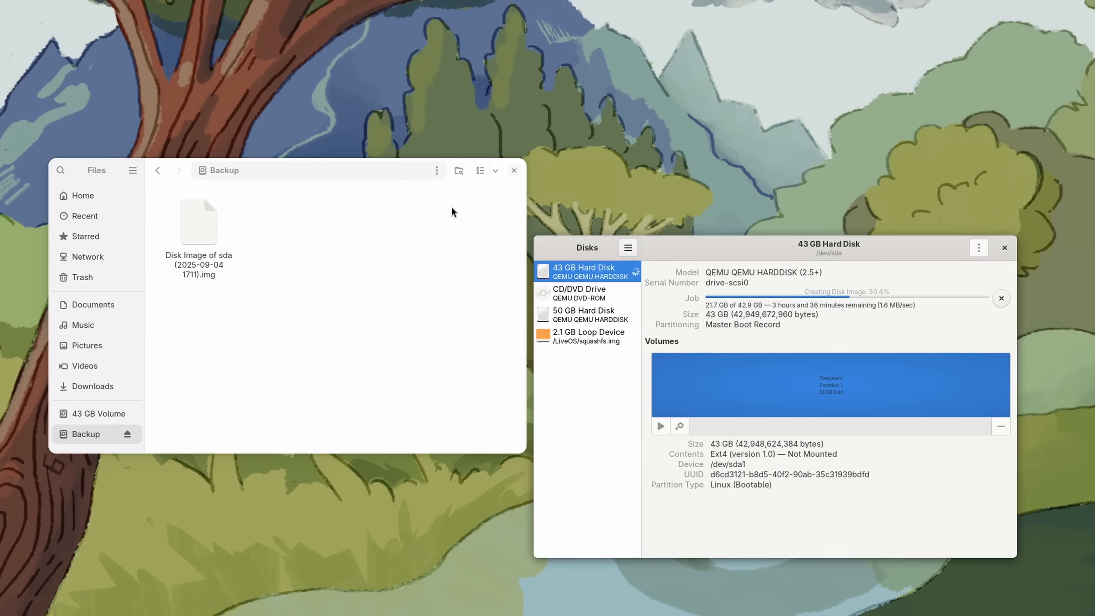
click(198, 223)
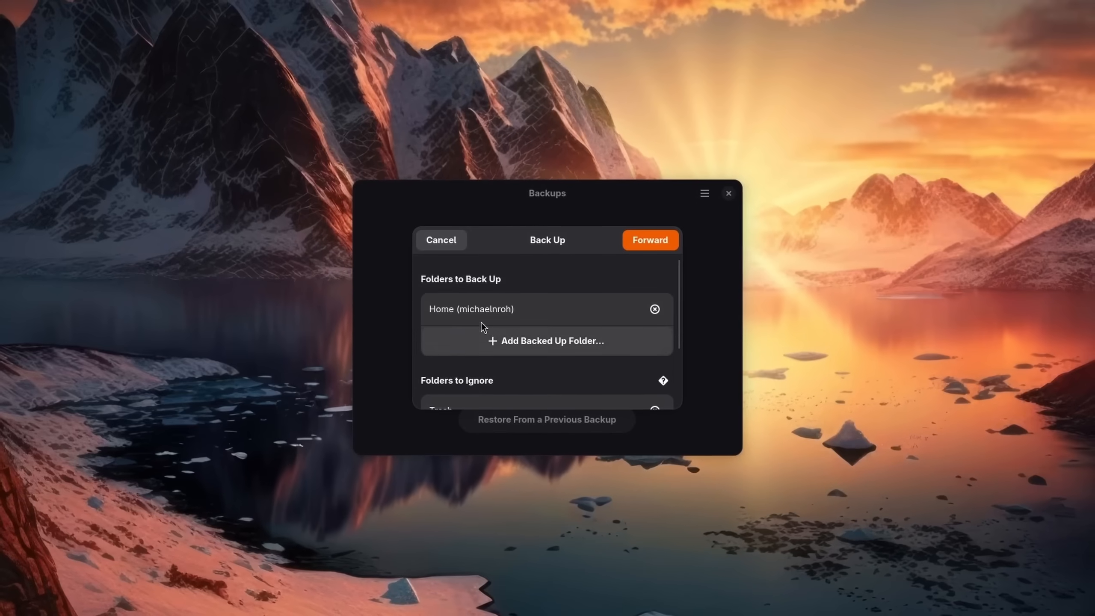
Step: Add Home to Déjà Dup's folders to back up, then create a Timeshift snapshot listing fedora 42 from 2025-05-21
click(547, 419)
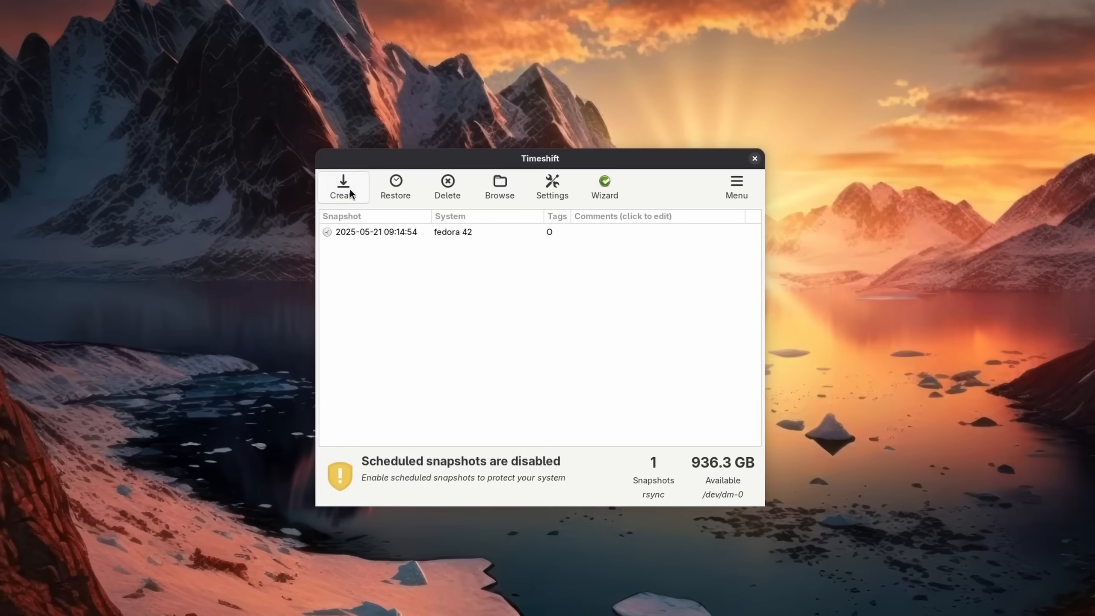
click(343, 186)
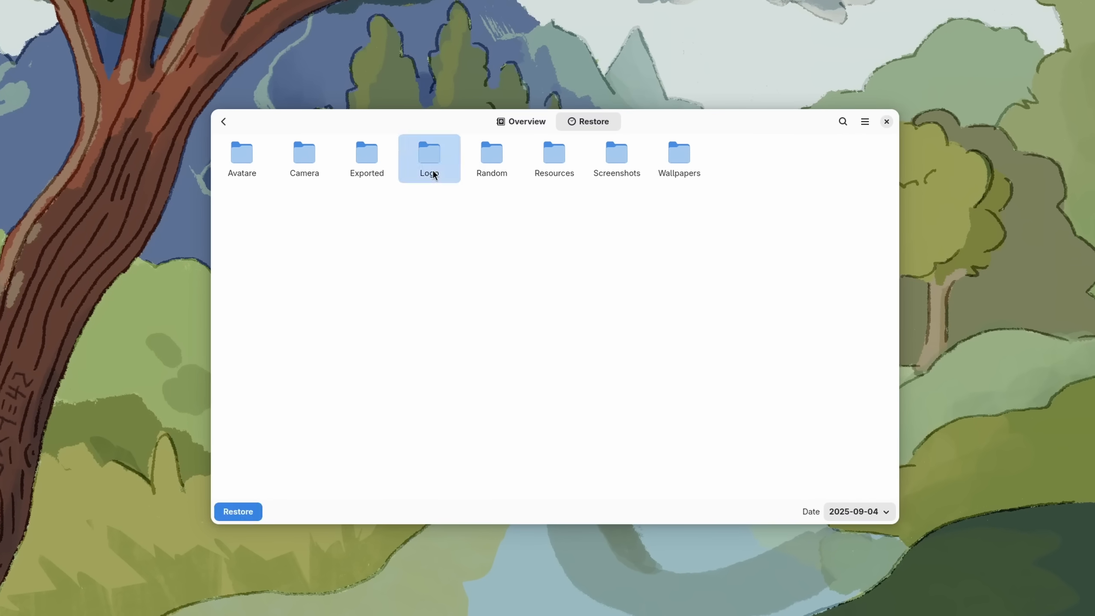
Step: Browse the backup's Logs folder, then close Timeshift Settings to the list reporting the snapshot device unavailable
double_click(429, 154)
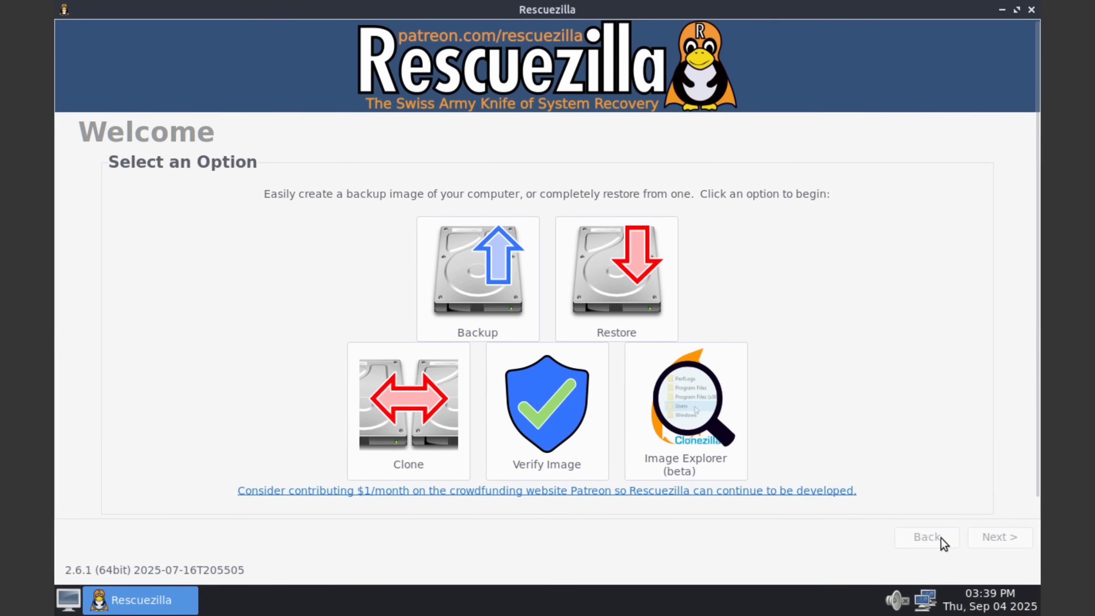
click(408, 403)
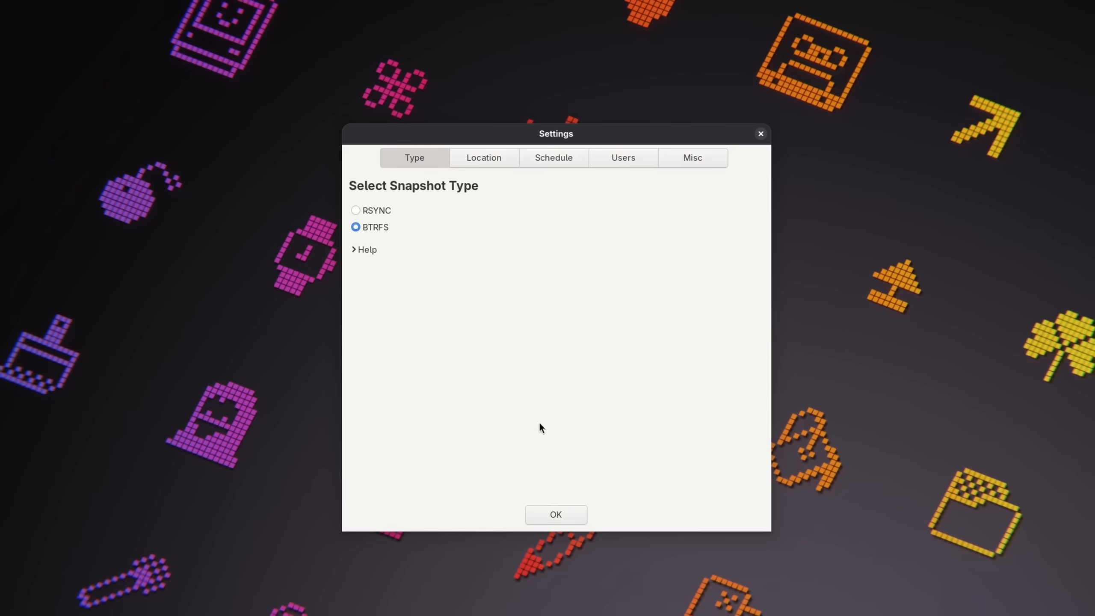
click(555, 514)
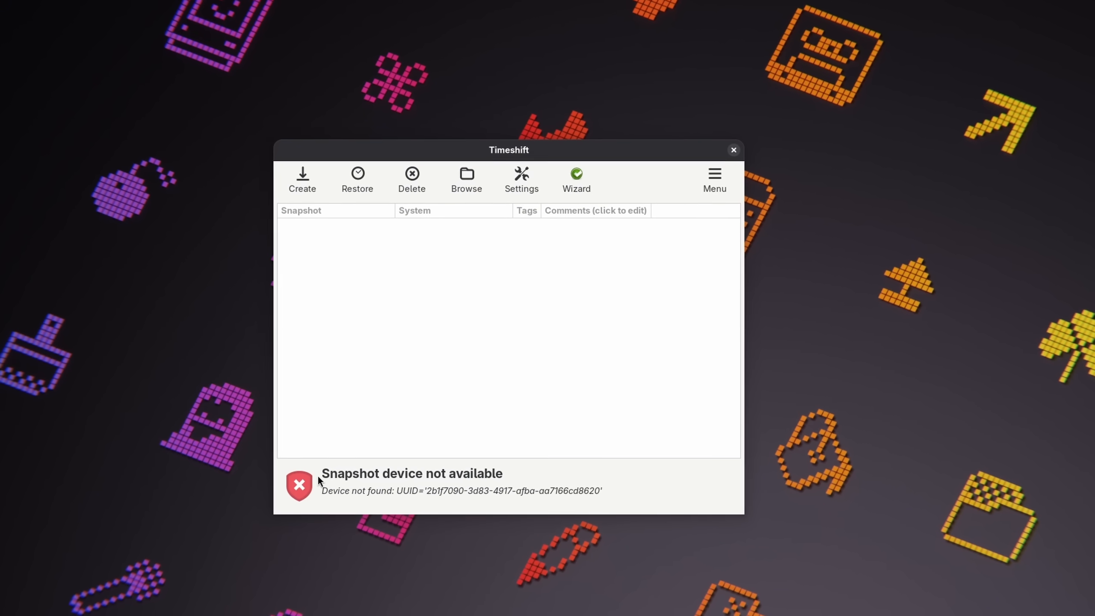
drag(508, 149, 512, 146)
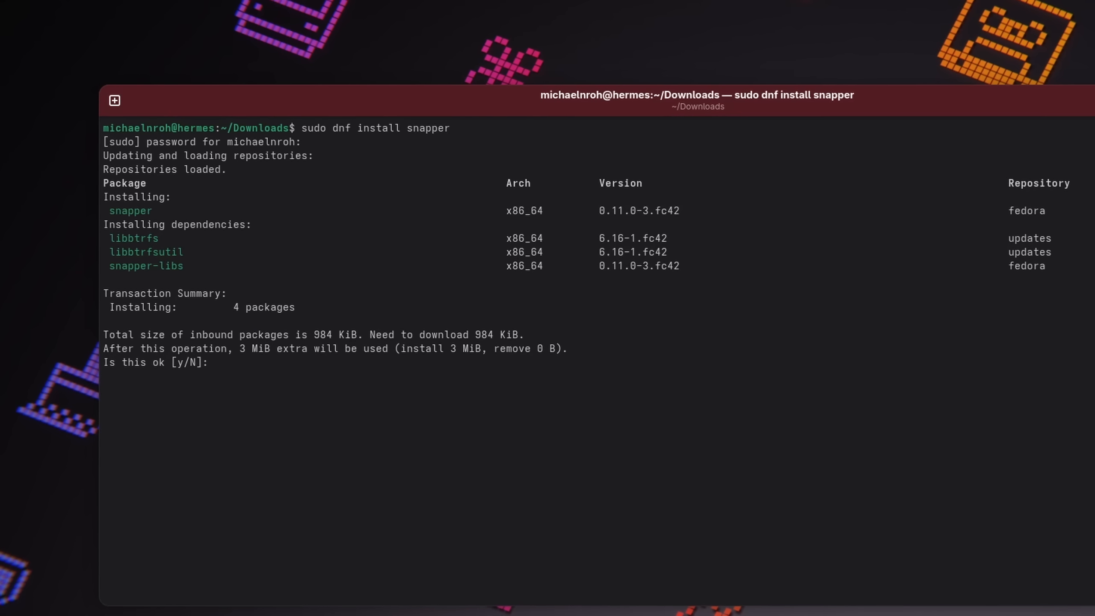
Step: Run sudo dnf install snapper to the four-package y/N prompt, then browse the channel's merch store page
double_click(129, 212)
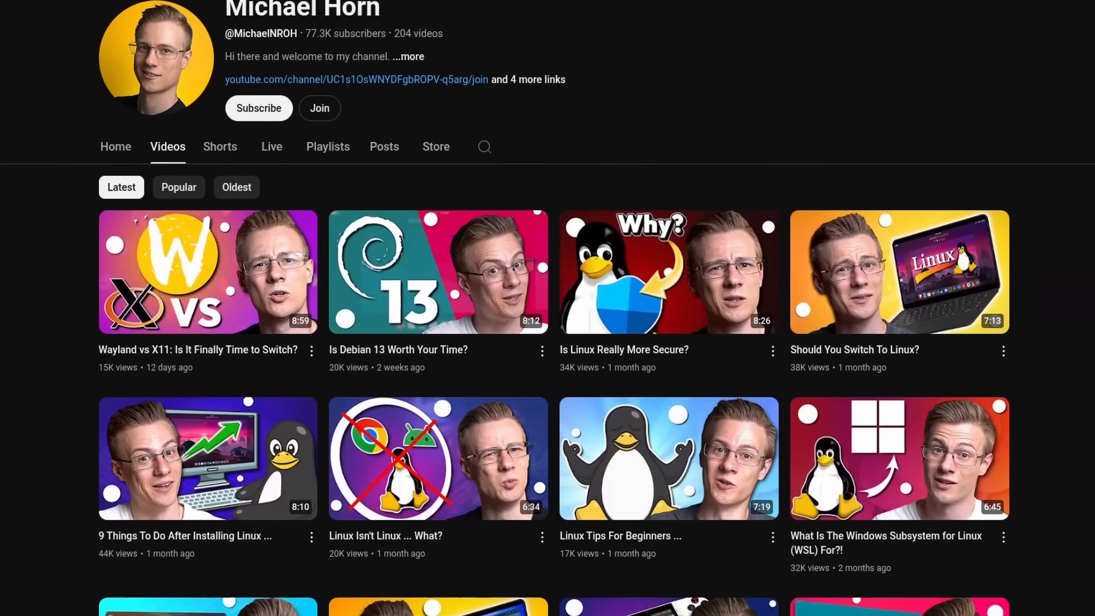
scroll(down, 3)
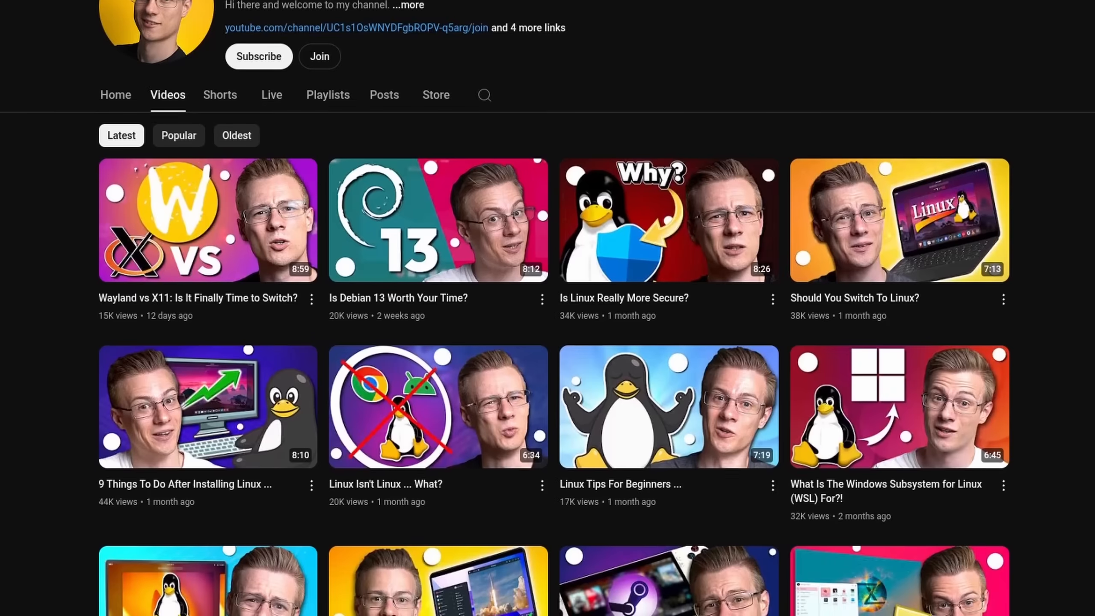
click(319, 56)
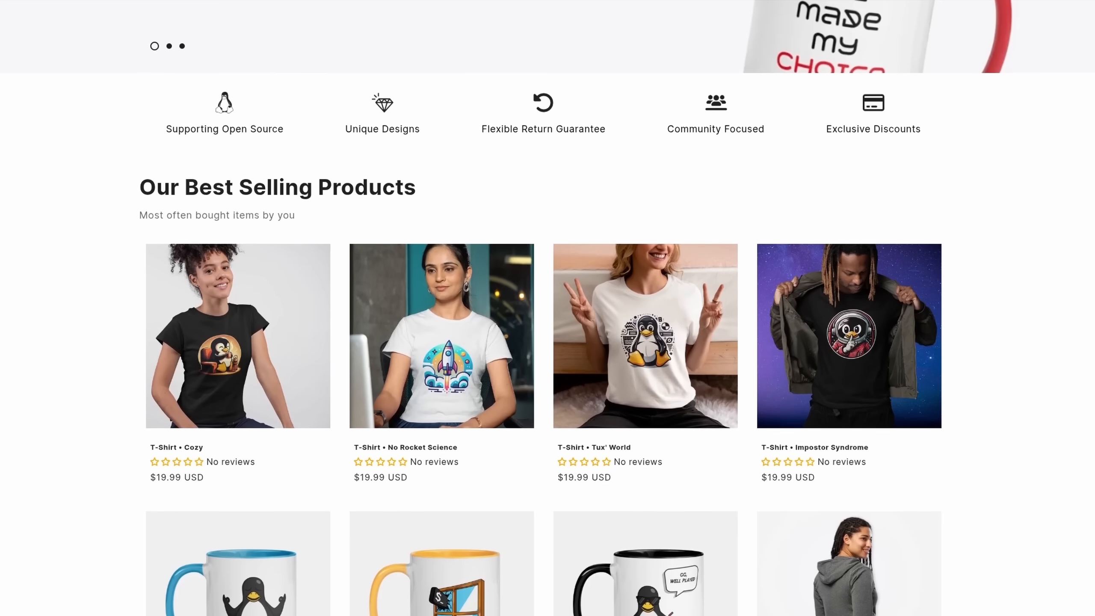
scroll(down, 3)
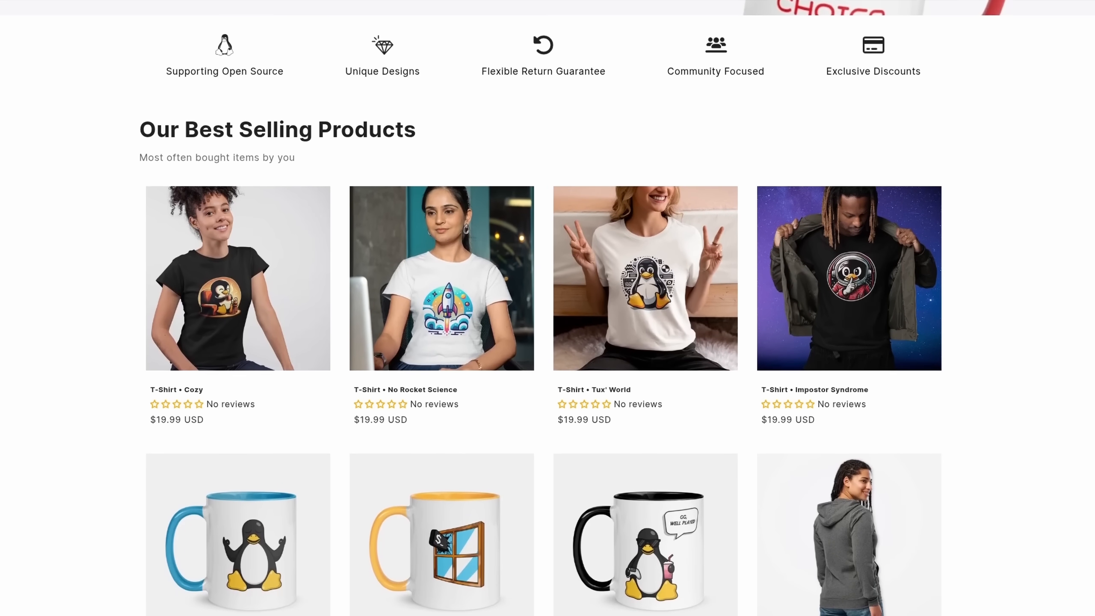